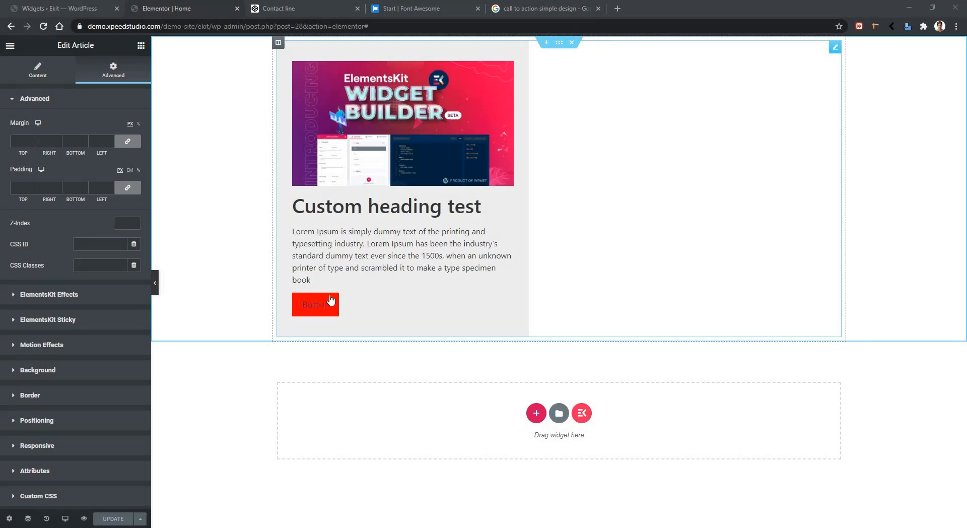
pyautogui.moveTo(385, 303)
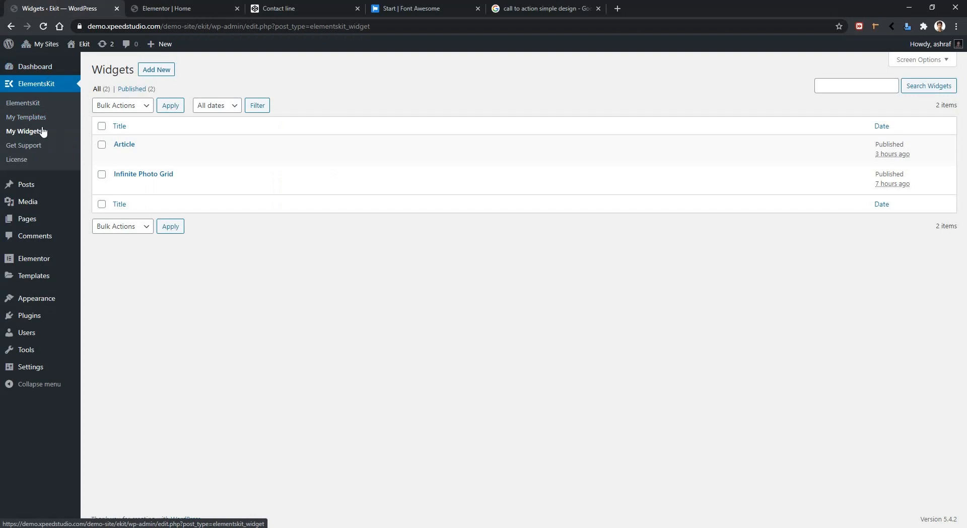
# Open the Article widget for editing and place the cursor before the {{text_btn}} placeholder.
pyautogui.click(118, 156)
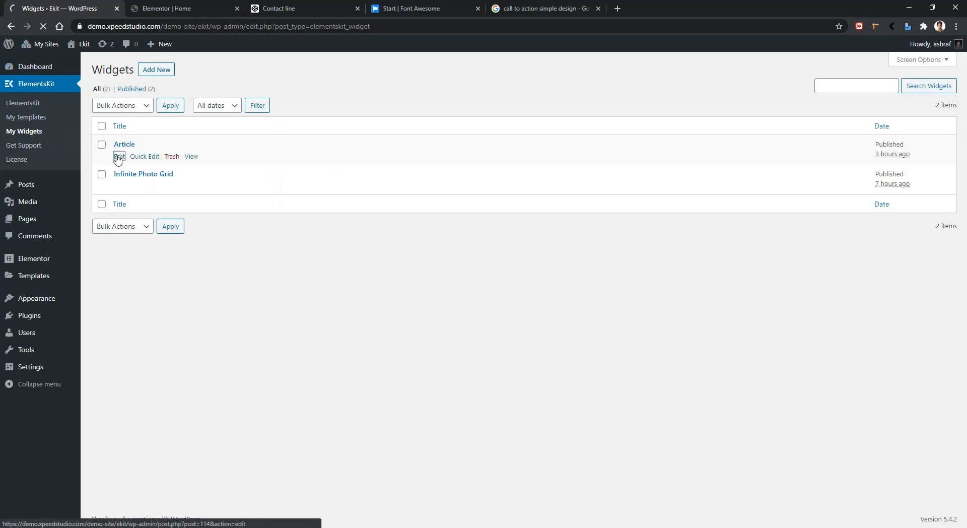
pyautogui.click(119, 156)
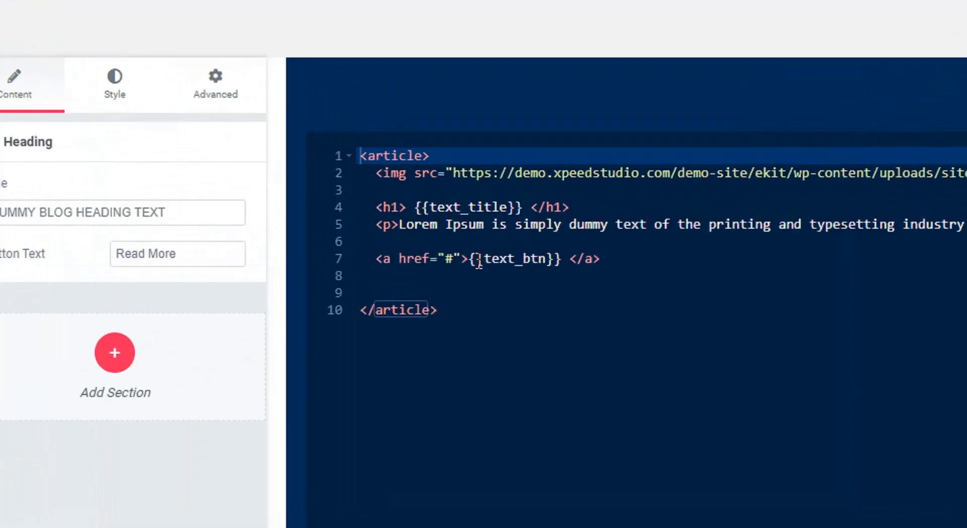
pyautogui.click(467, 258)
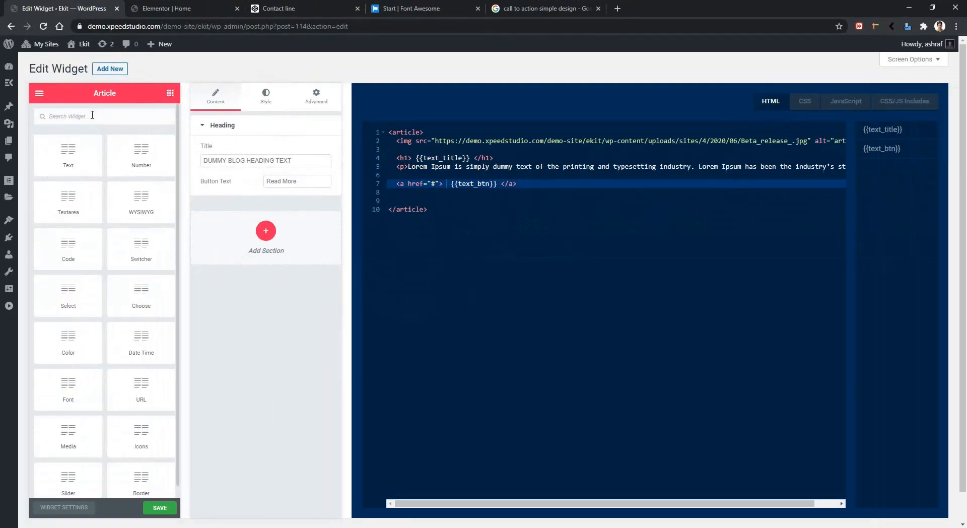
# Add an Icons control to the Heading section and label it Button Icon.
pyautogui.write('icon')
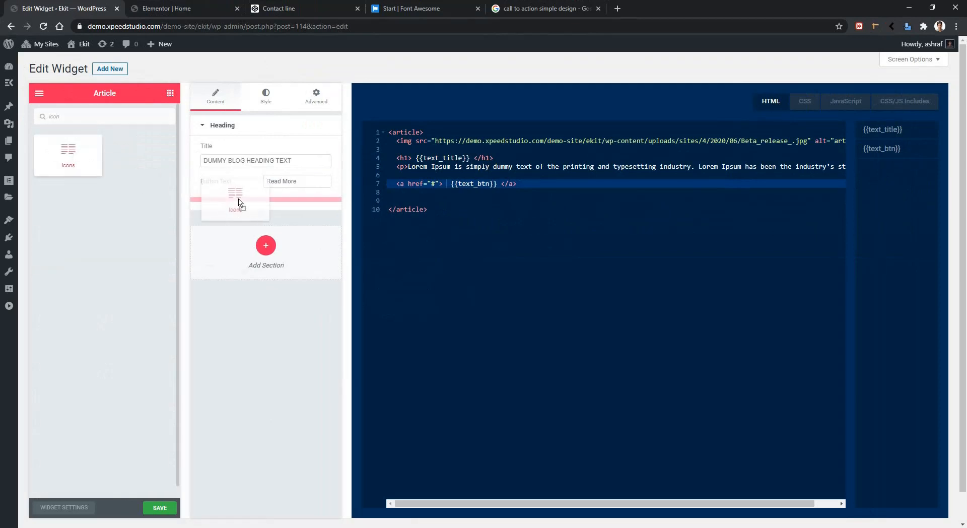
pyautogui.click(207, 198)
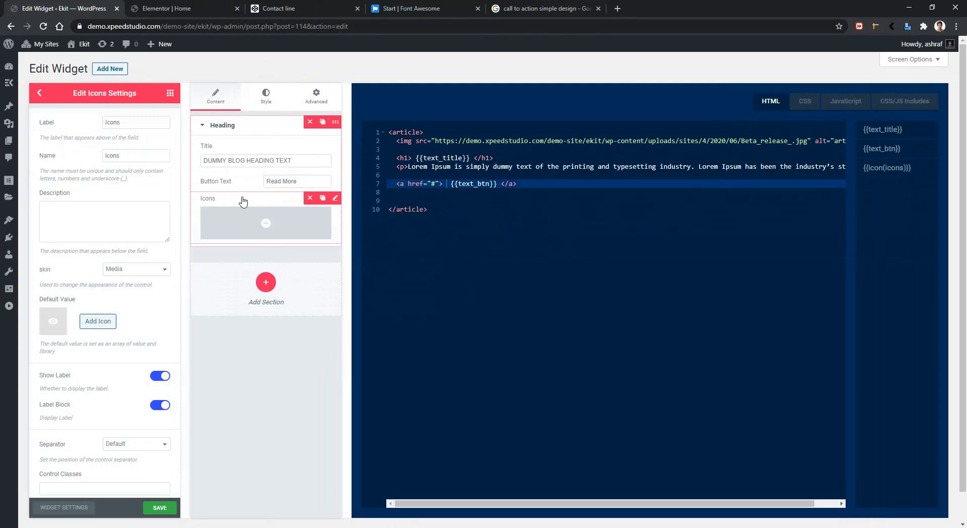
pyautogui.click(134, 122)
pyautogui.write('Button')
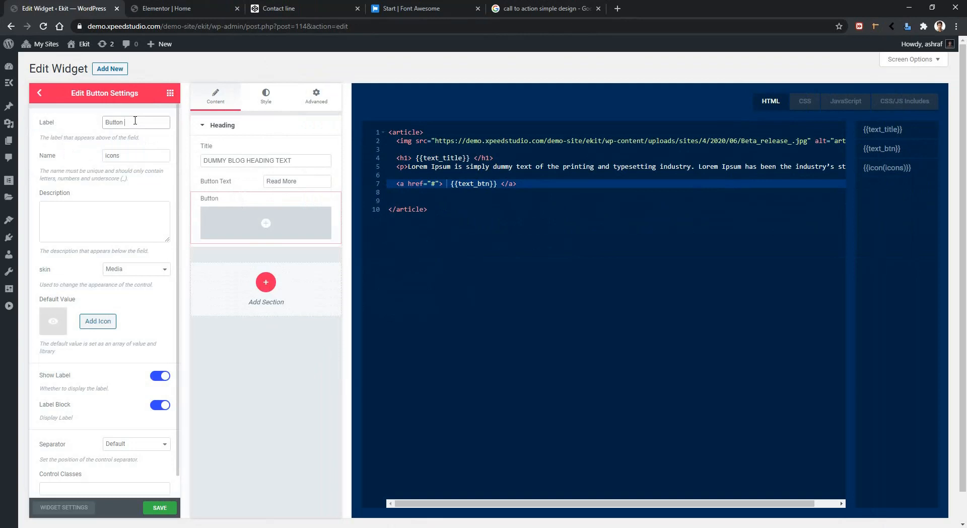
pyautogui.write('Icon')
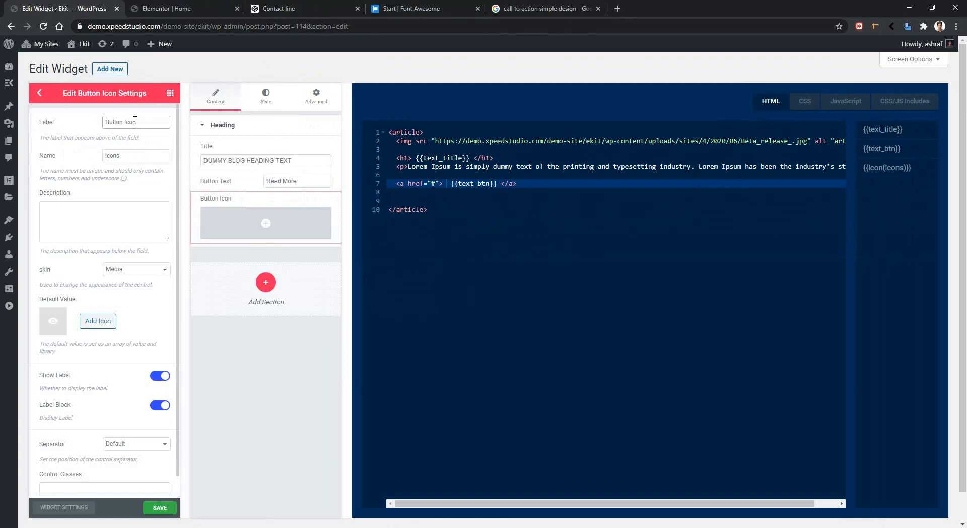
# Name the icon control btn_icon and leave its skin on Media after reviewing the choices.
pyautogui.click(123, 155)
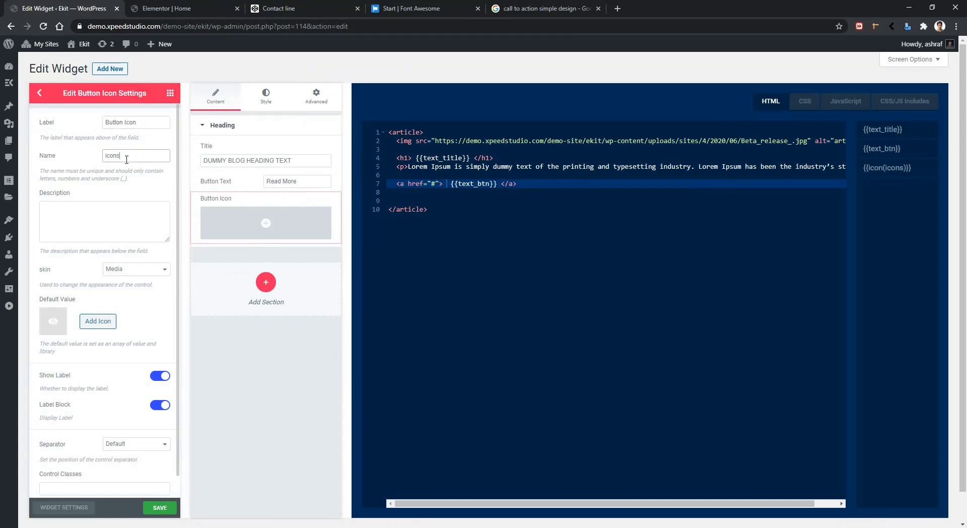
pyautogui.press('Backspace')
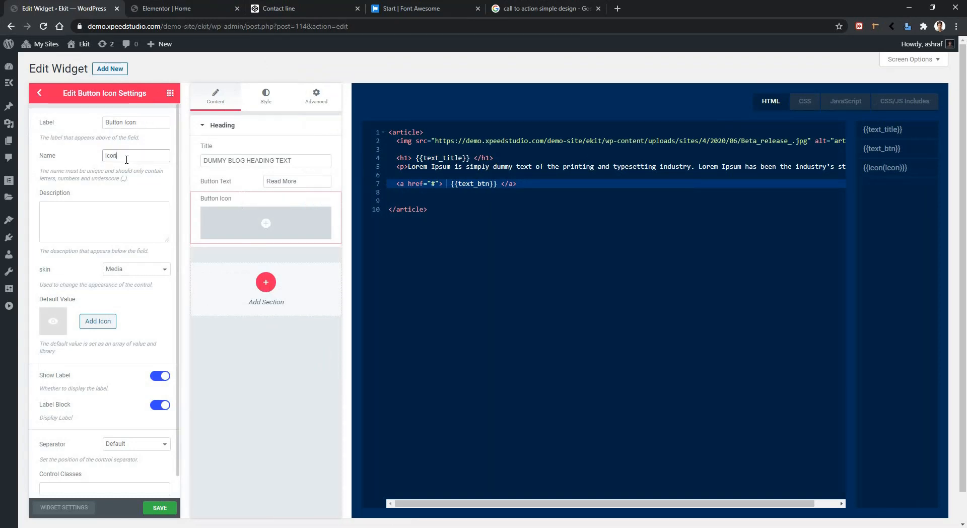
pyautogui.write('btn_')
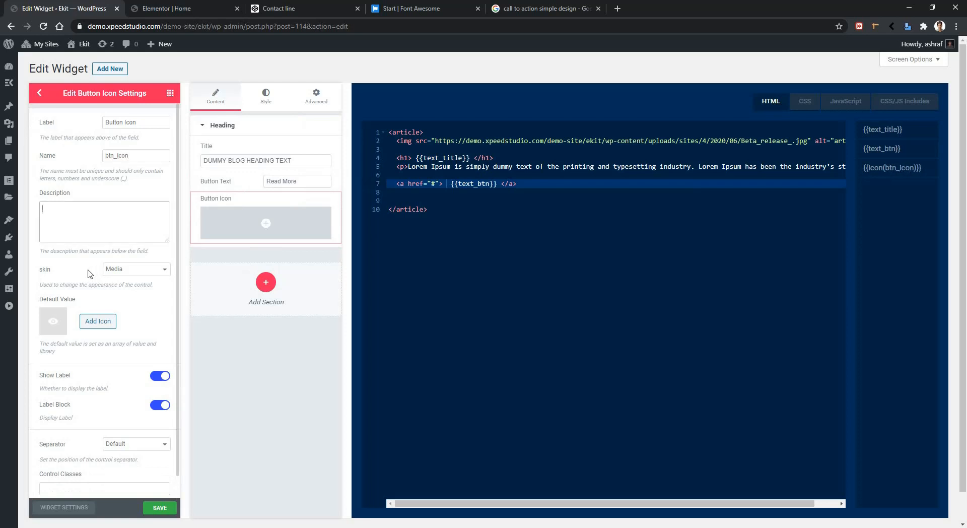
pyautogui.click(136, 269)
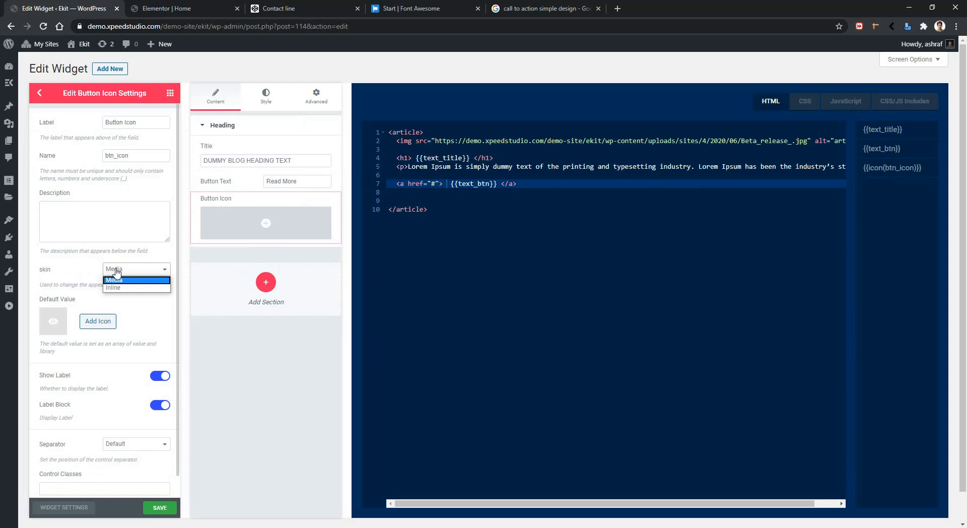
pyautogui.click(113, 279)
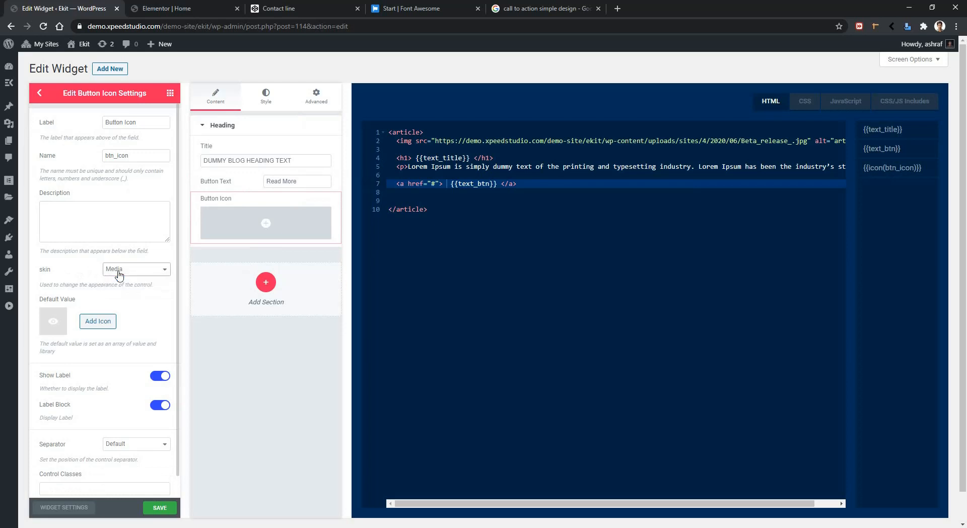
pyautogui.moveTo(119, 274)
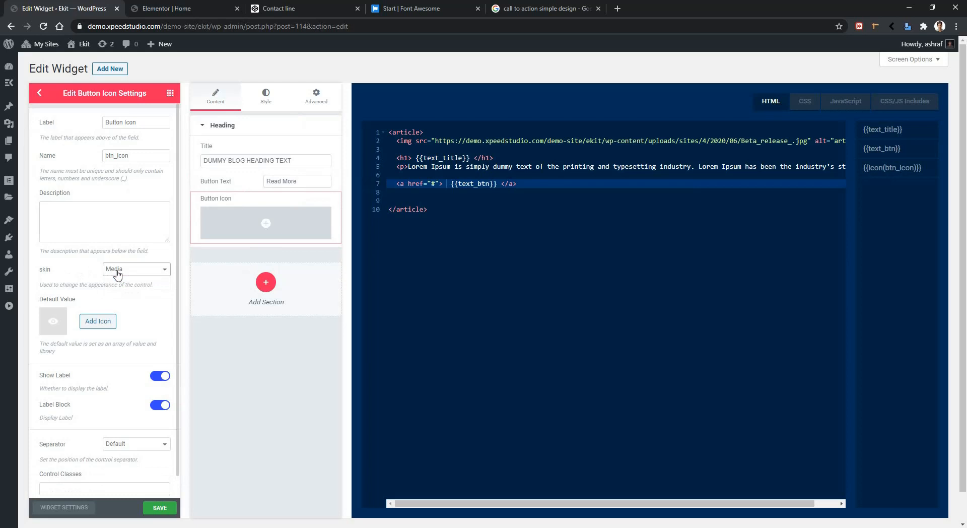
pyautogui.moveTo(107, 370)
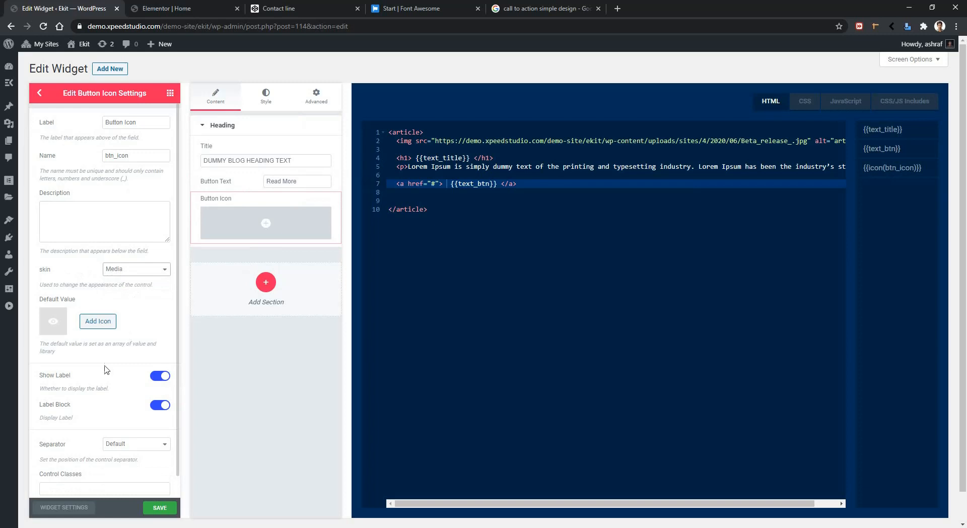
pyautogui.moveTo(114, 408)
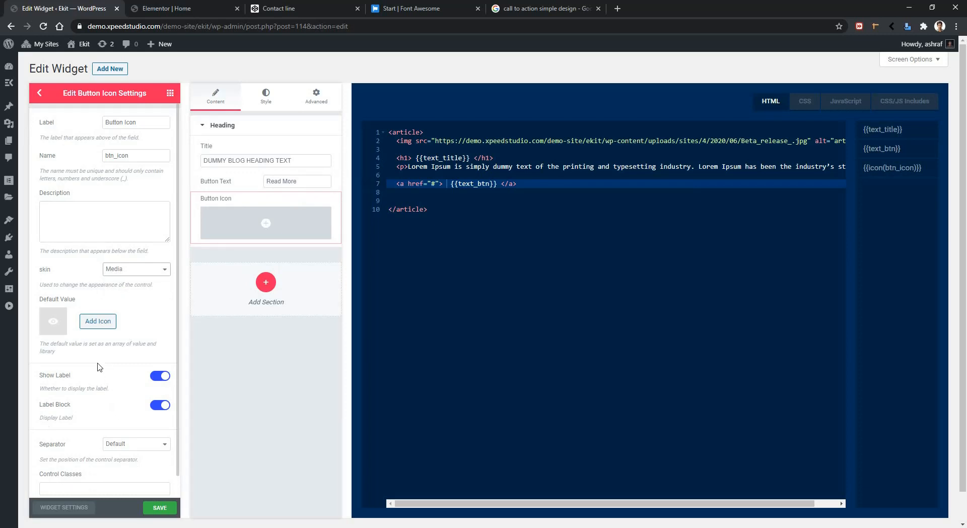
# Choose the Font Awesome plus icon as the Button Icon default via the 'pl' search.
pyautogui.click(98, 320)
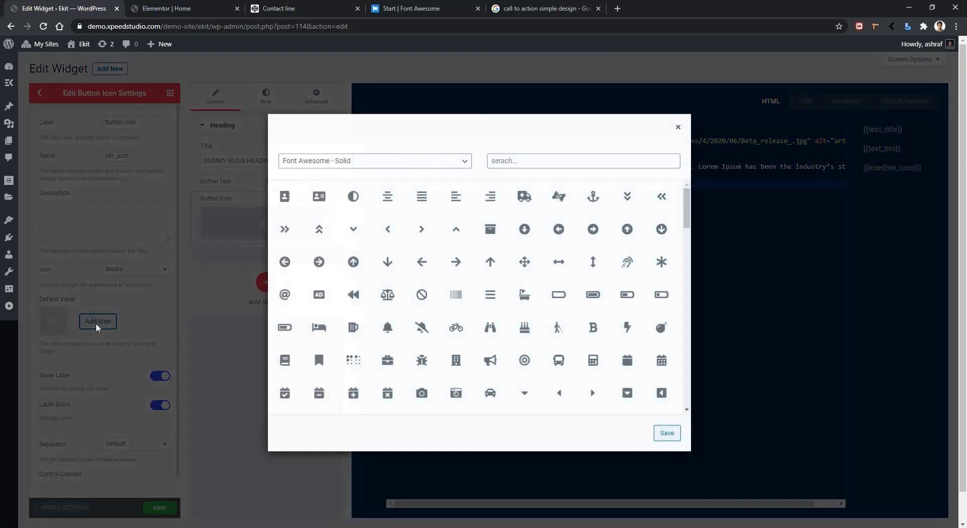
pyautogui.click(575, 160)
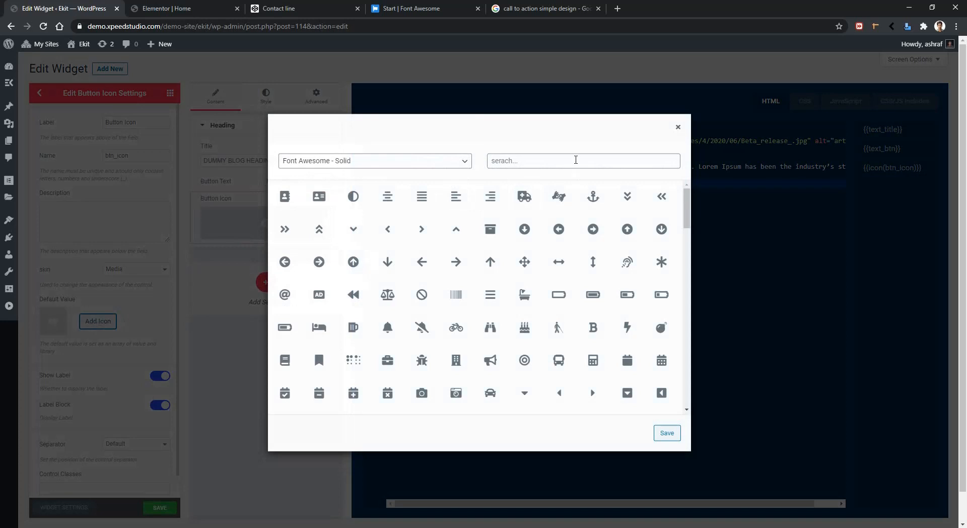
pyautogui.write('plus')
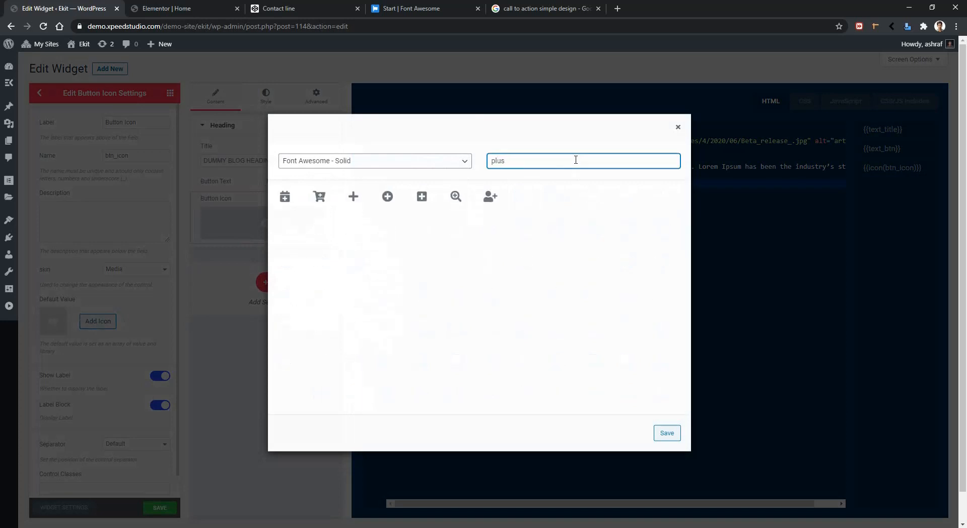
pyautogui.click(353, 196)
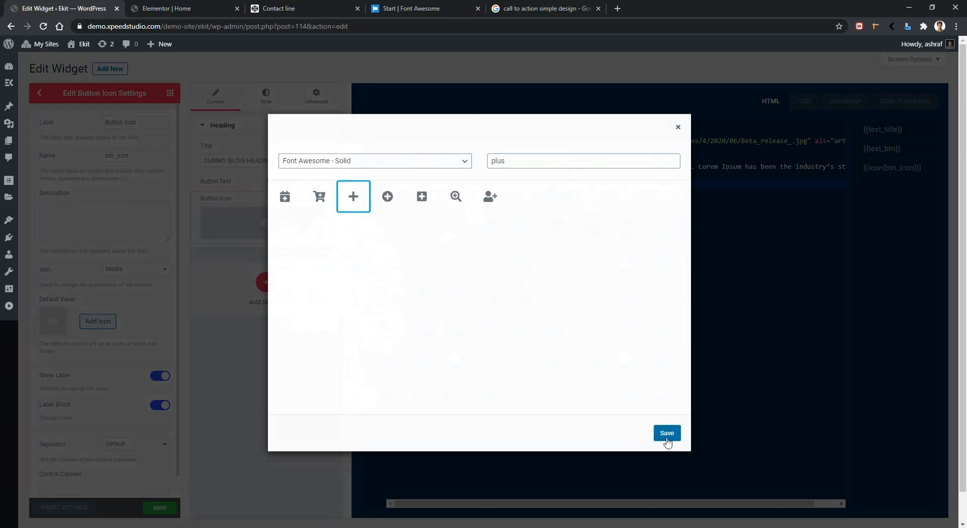
pyautogui.click(666, 432)
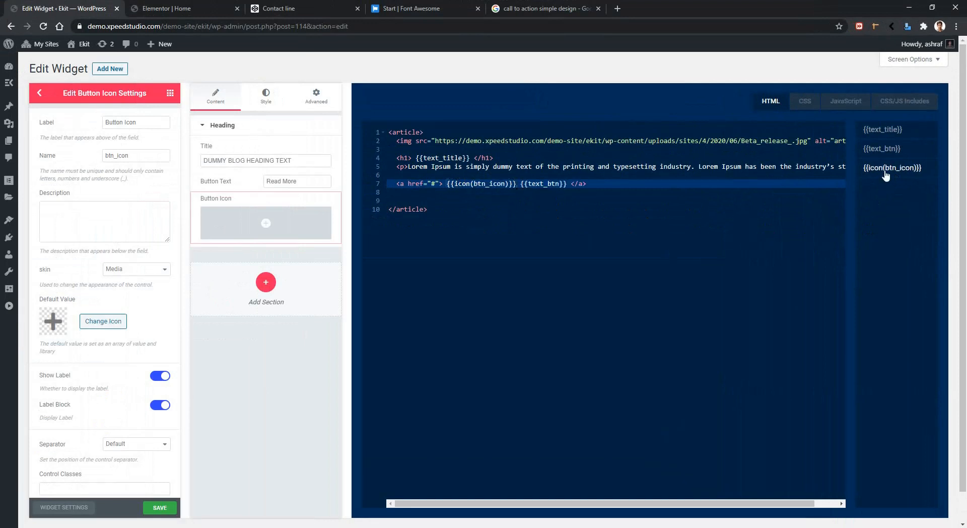
# Save the Article widget and switch to the page open in Elementor.
pyautogui.click(159, 507)
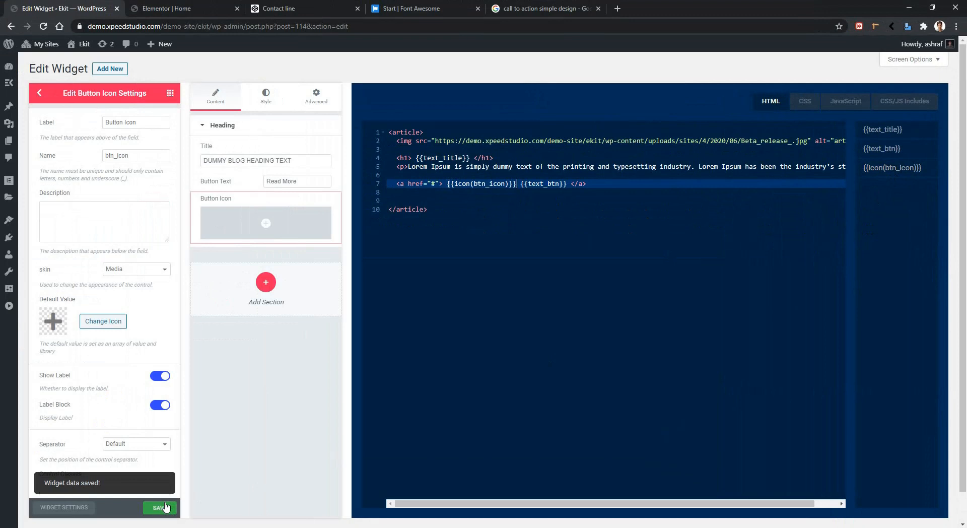
pyautogui.click(184, 8)
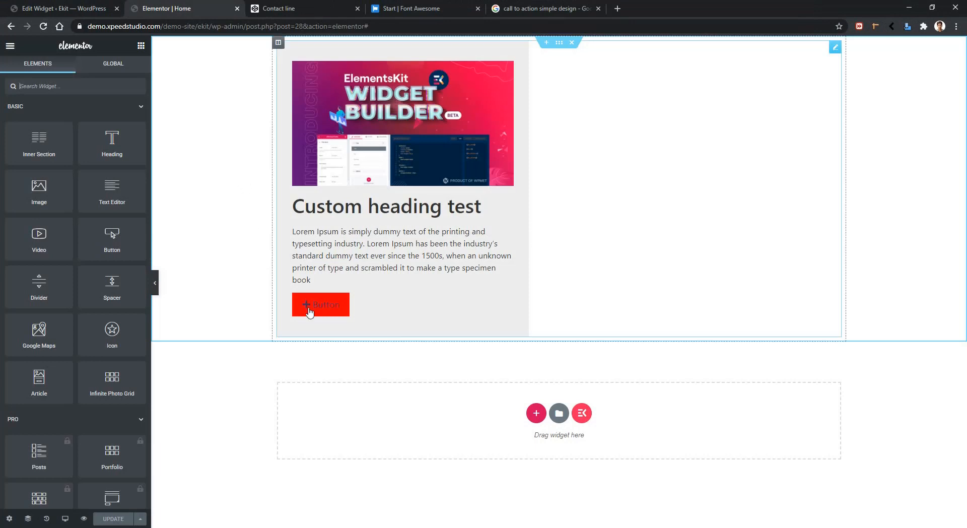
pyautogui.moveTo(450, 326)
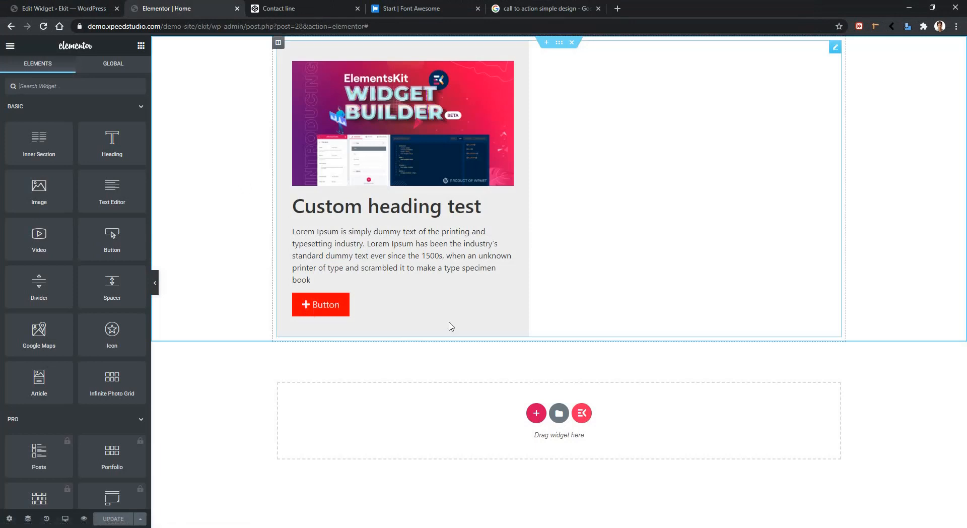
# Swap the article button's icon to Play from the Icon Library, then return to the widget builder.
pyautogui.click(834, 48)
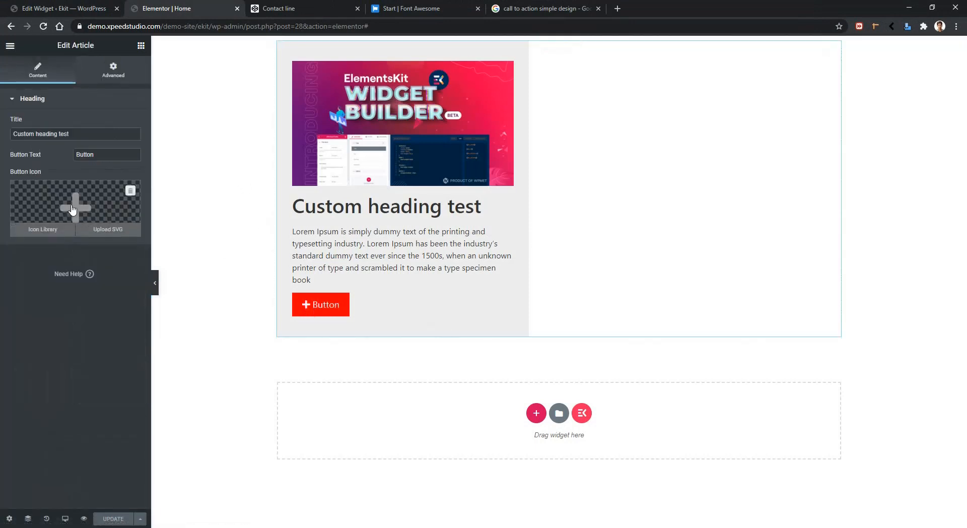
pyautogui.click(42, 228)
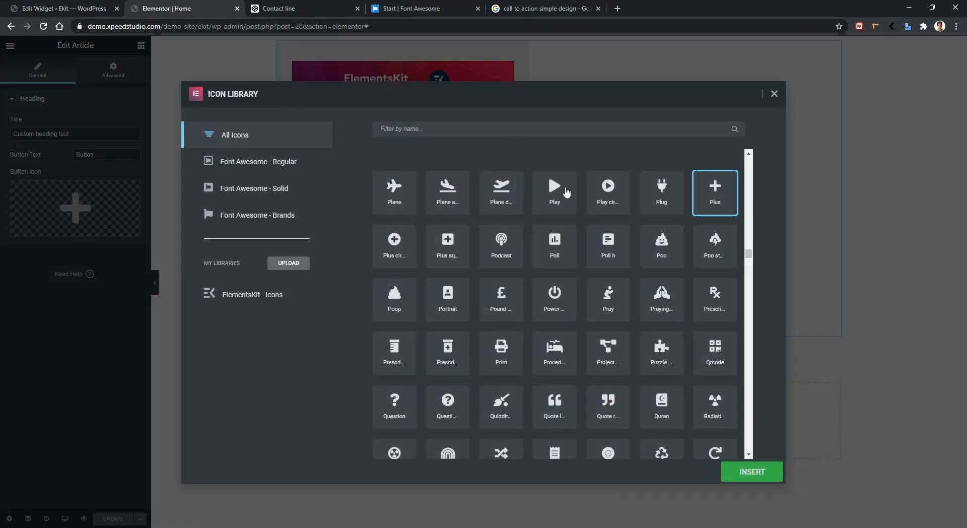
pyautogui.click(751, 471)
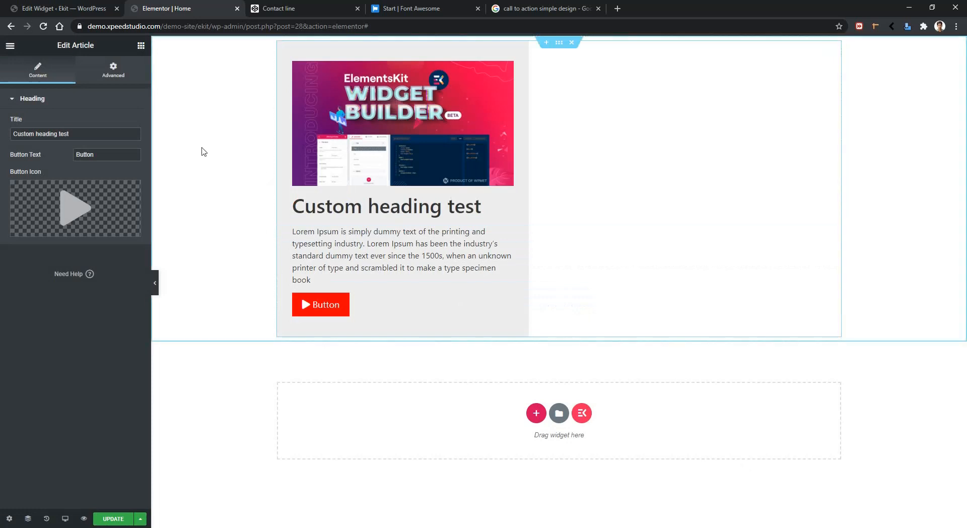
pyautogui.click(59, 8)
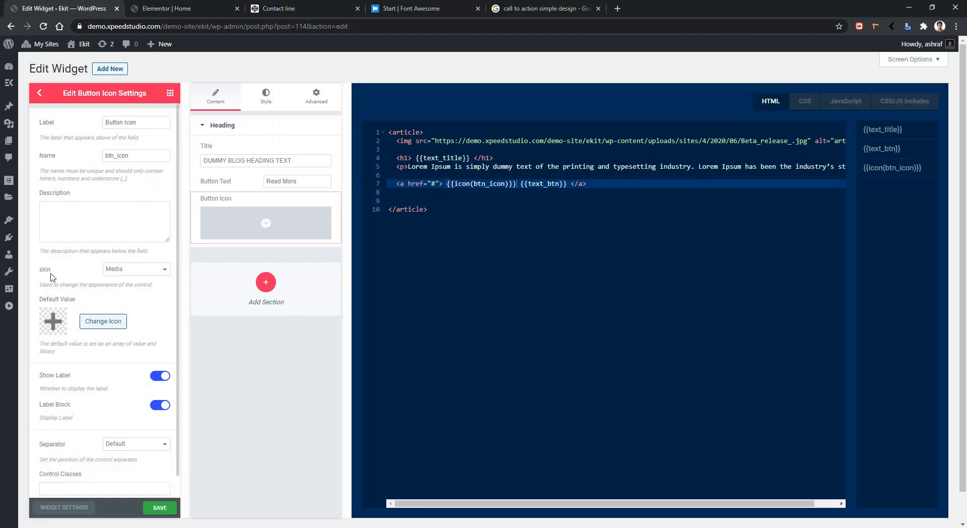
# Change the Button Icon skin from Media to Inline, save, and go back to Elementor.
pyautogui.click(135, 268)
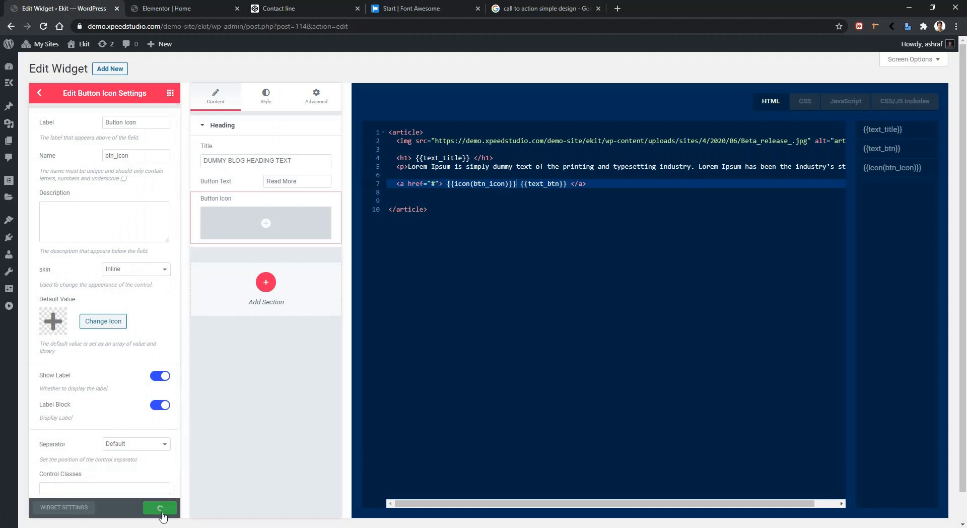
pyautogui.click(160, 506)
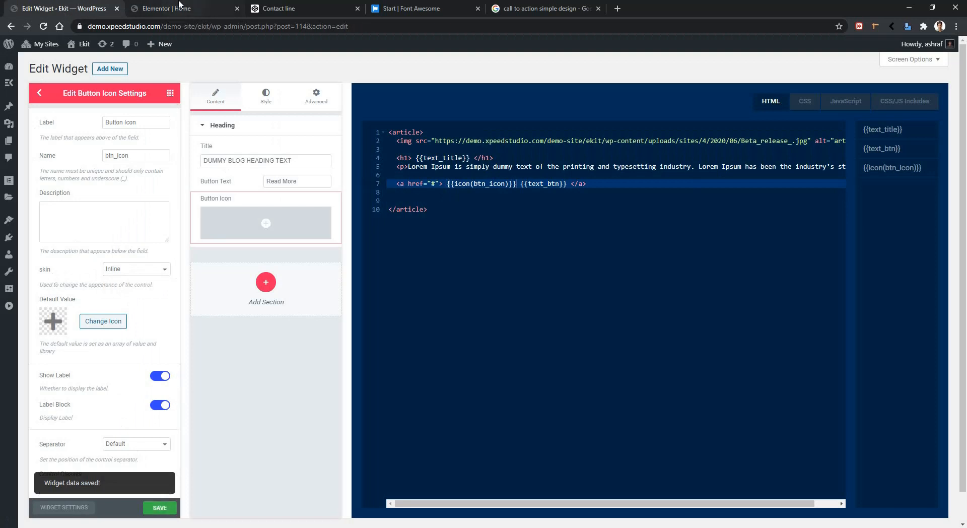
pyautogui.click(166, 8)
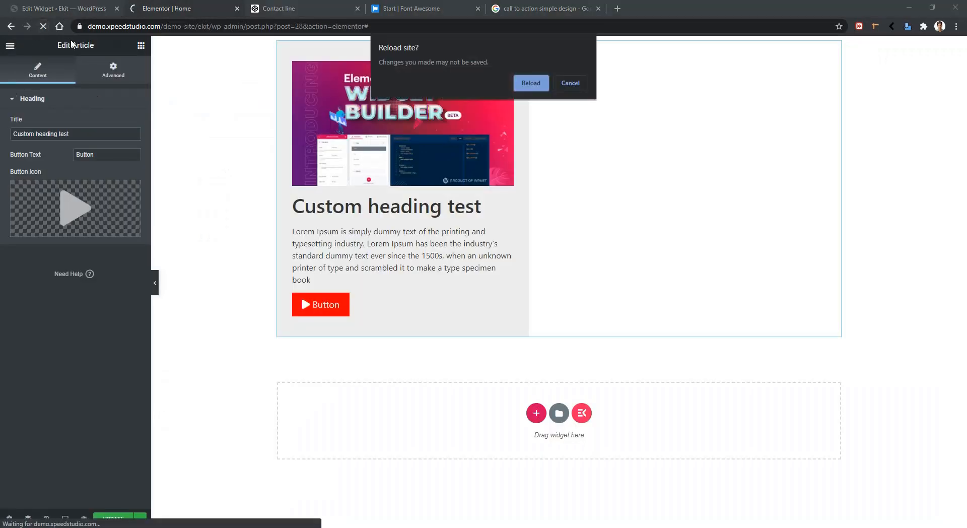
# Reload the Elementor page so the Button Icon control appears inline with the plus icon.
pyautogui.click(528, 83)
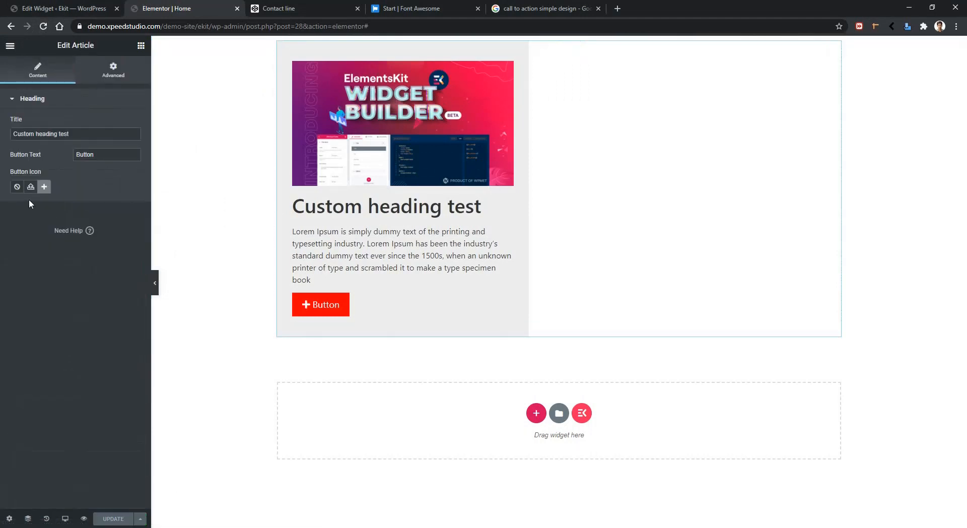
pyautogui.moveTo(30, 199)
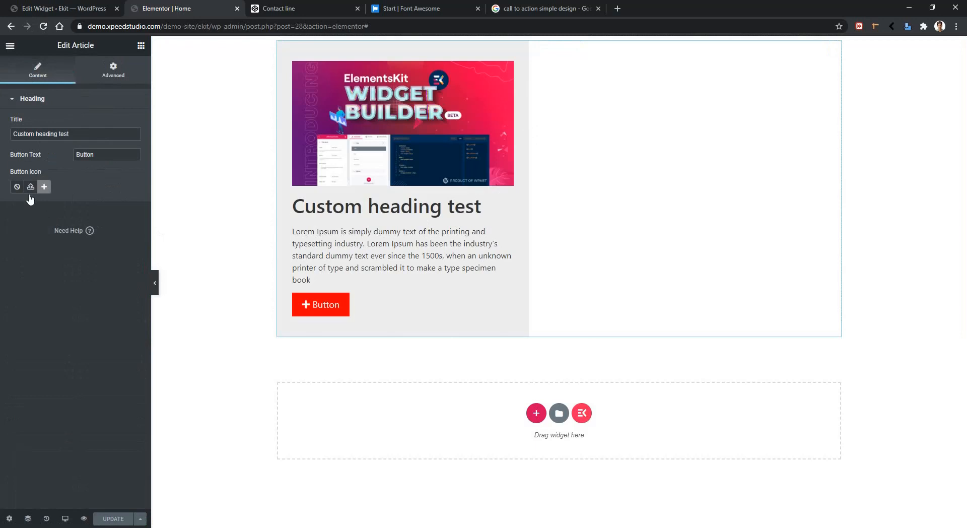